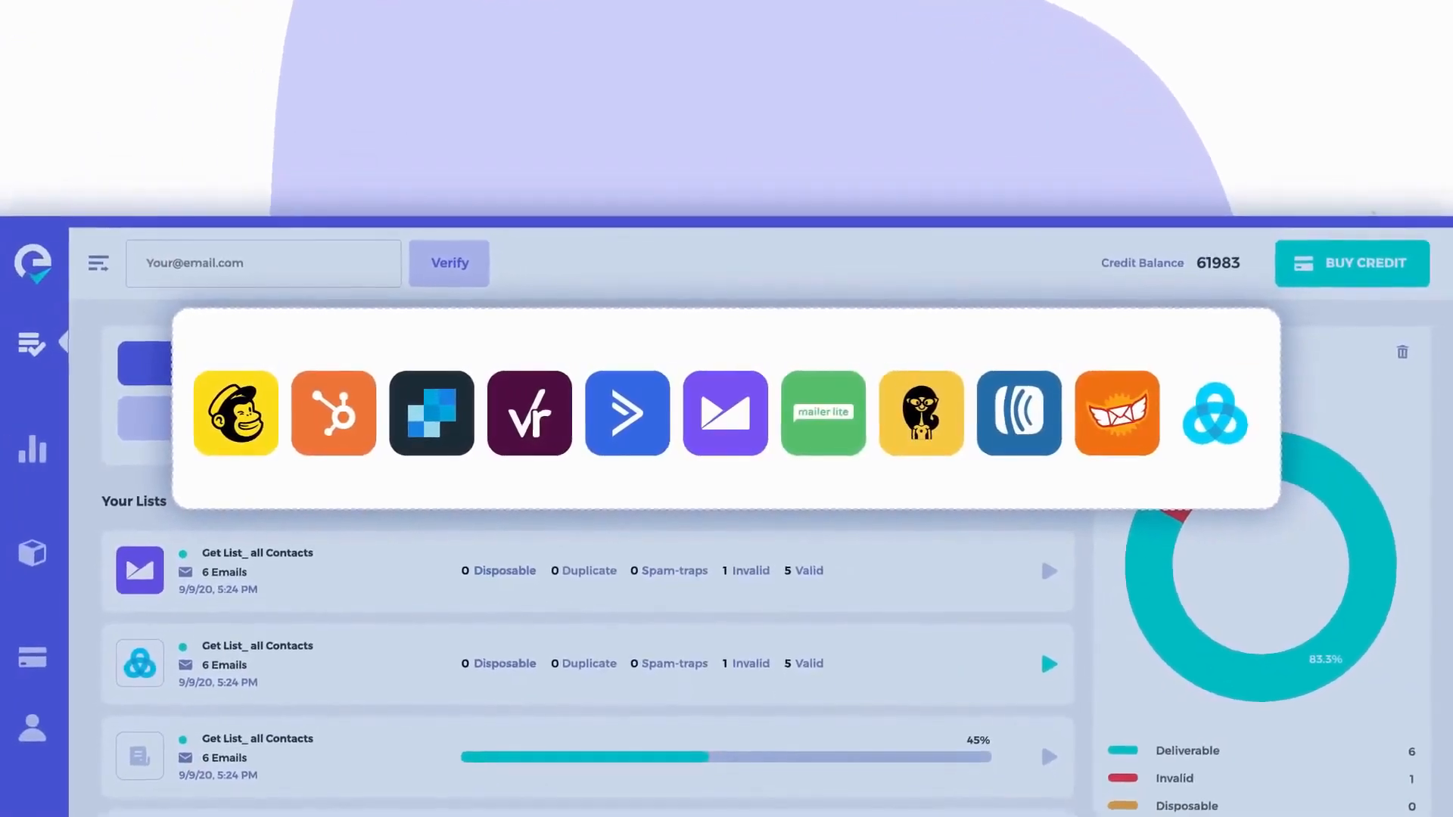
- Select Mailchimp in the integrations bar so it shows as connected
{"action": "left_click", "coordinate": [234, 414]}
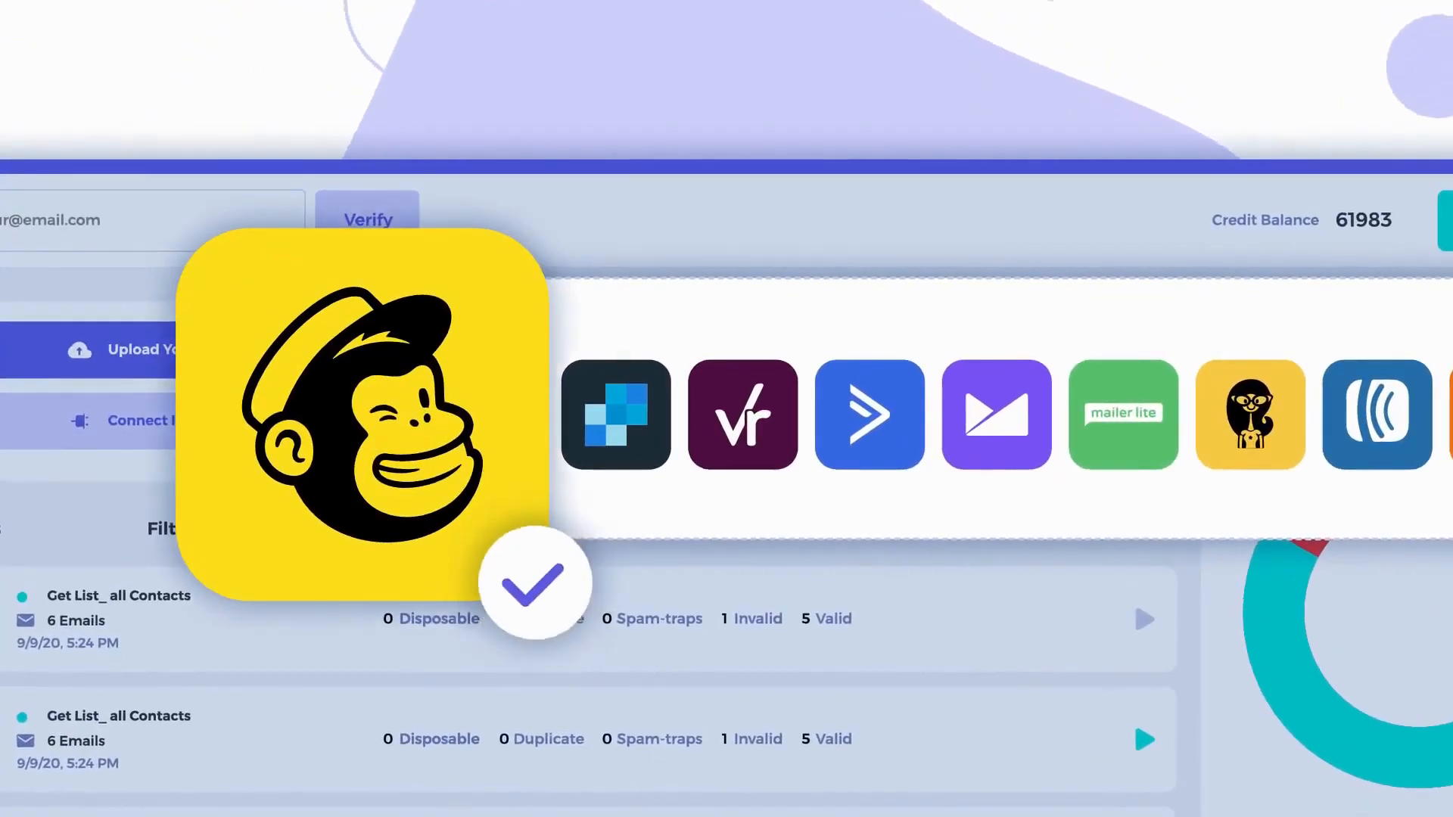